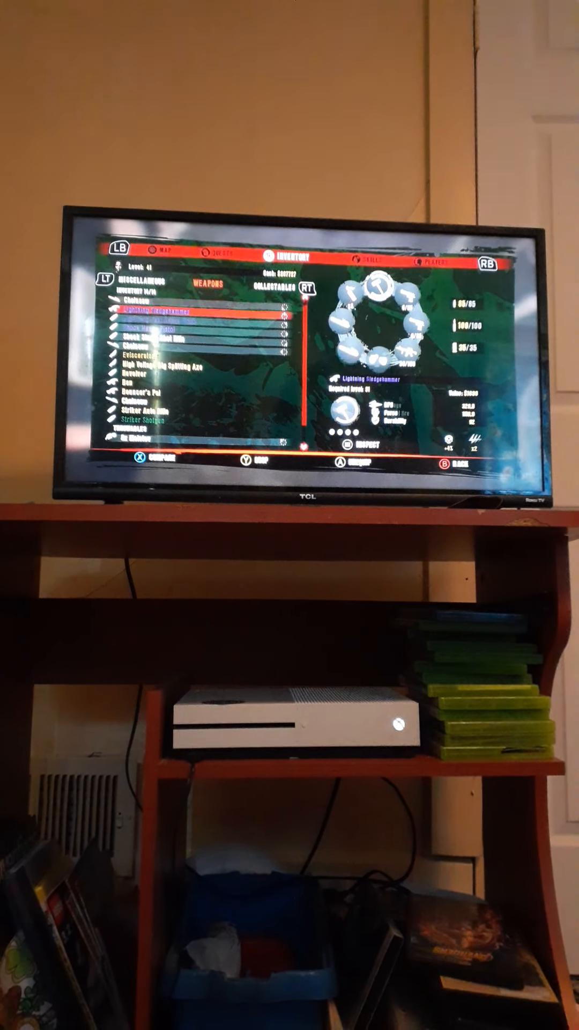
Step: Move the Weapons list selection down from the Lightning Sledgehammer to the Gun
key("down")
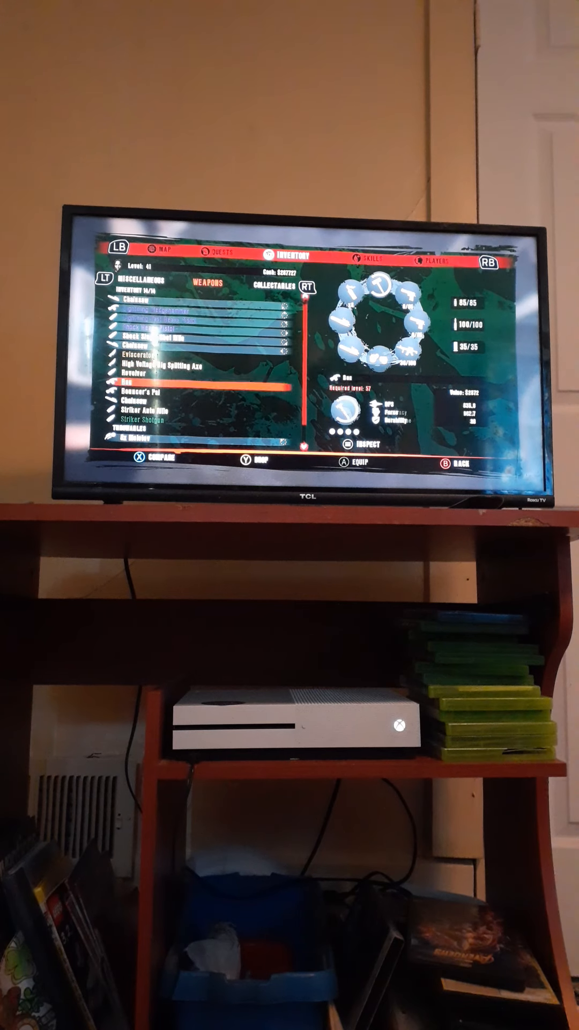